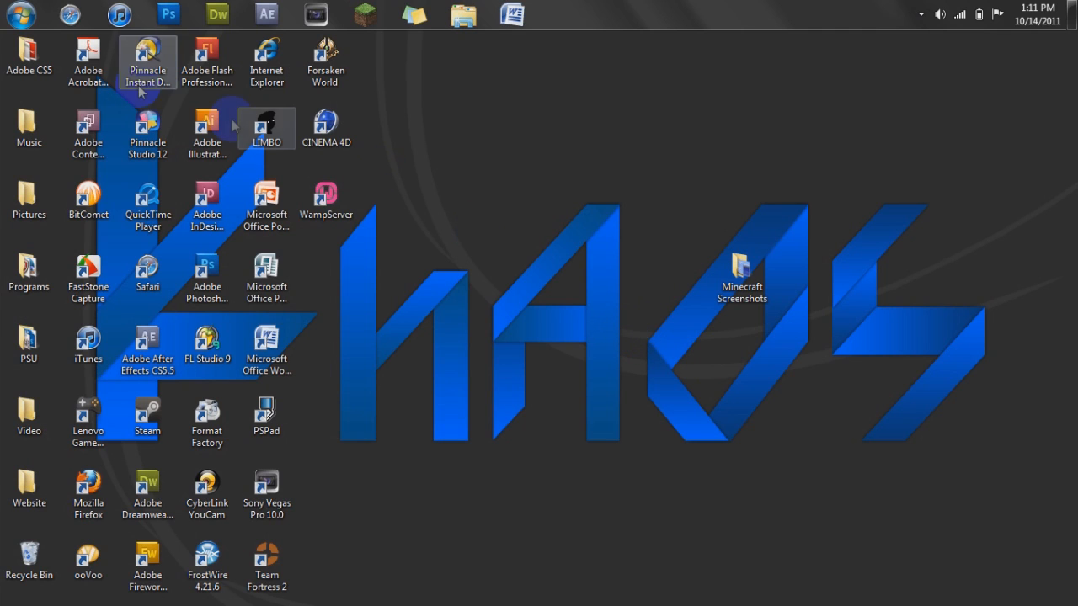
Reach the Appearance and Personalization category from the Start menu's Control Panel.
{"action": "left_click", "coordinate": [20, 16]}
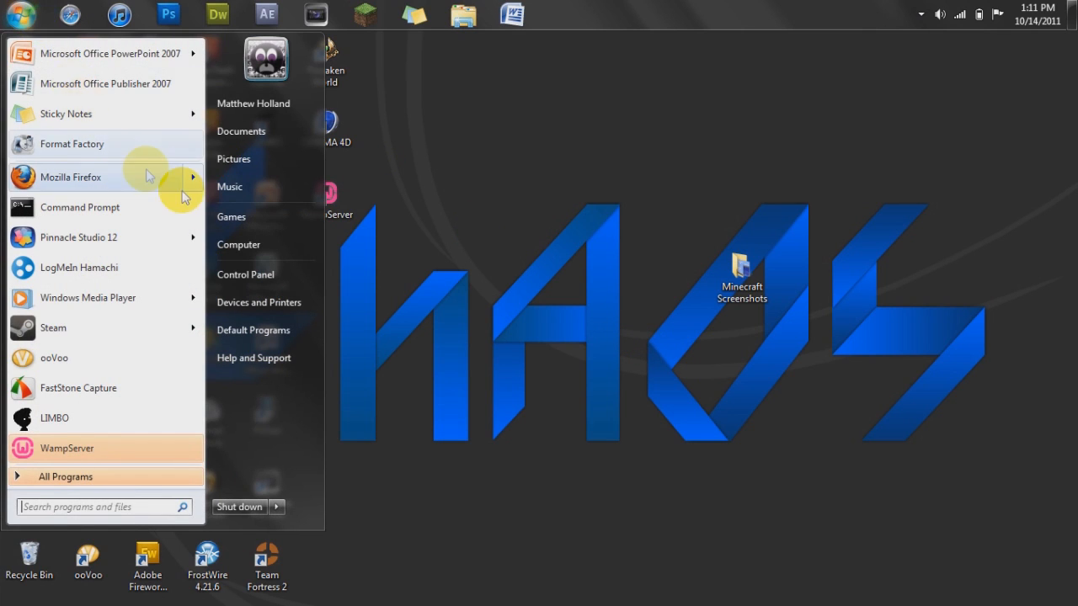
{"action": "left_click", "coordinate": [246, 273]}
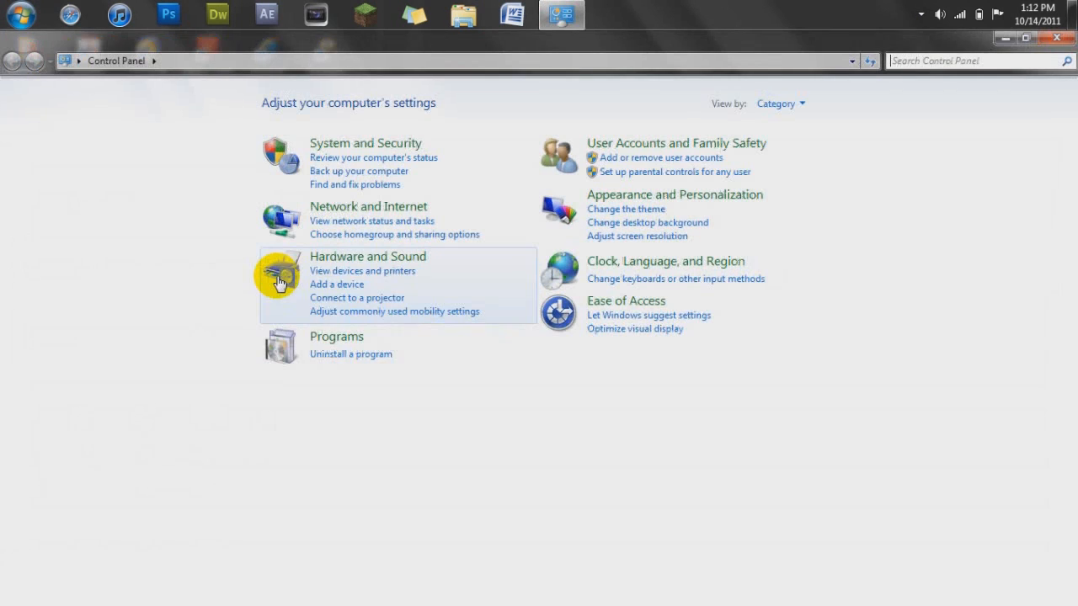
{"action": "mouse_move", "coordinate": [569, 229]}
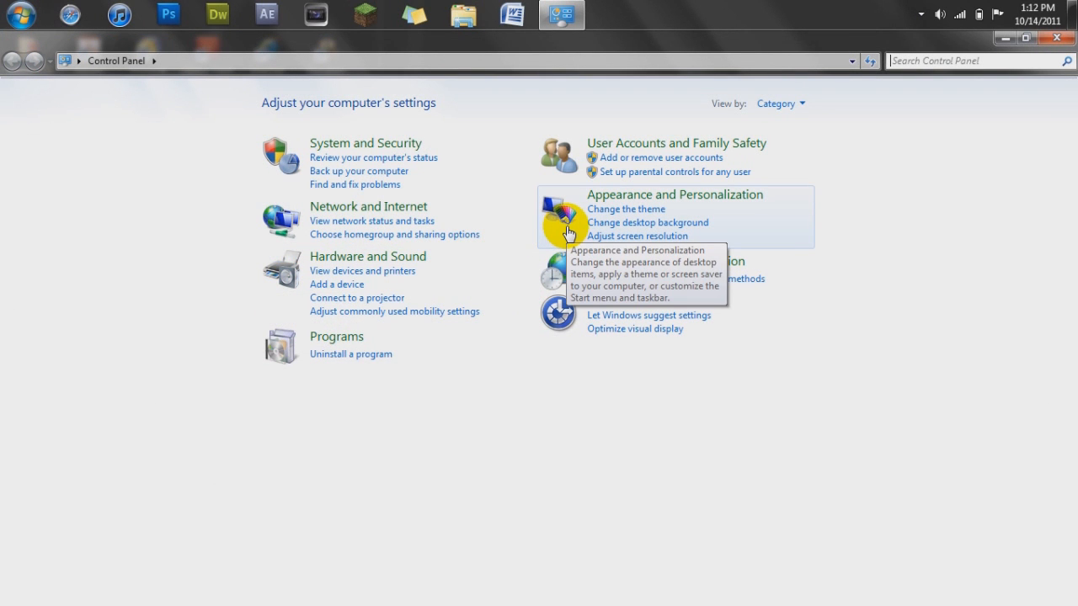
{"action": "left_click", "coordinate": [674, 195]}
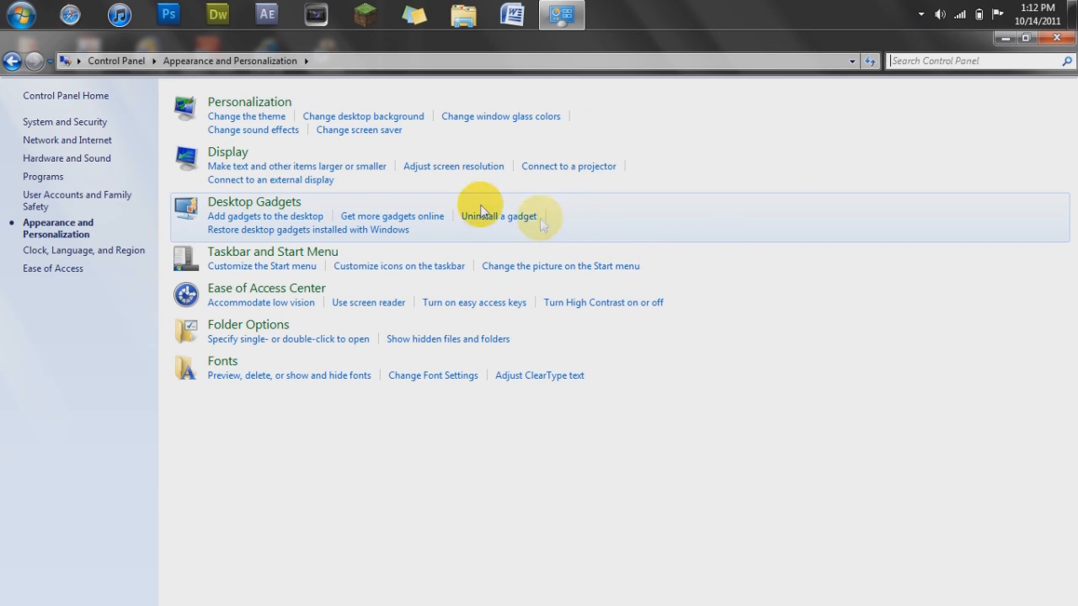
{"action": "mouse_move", "coordinate": [295, 180]}
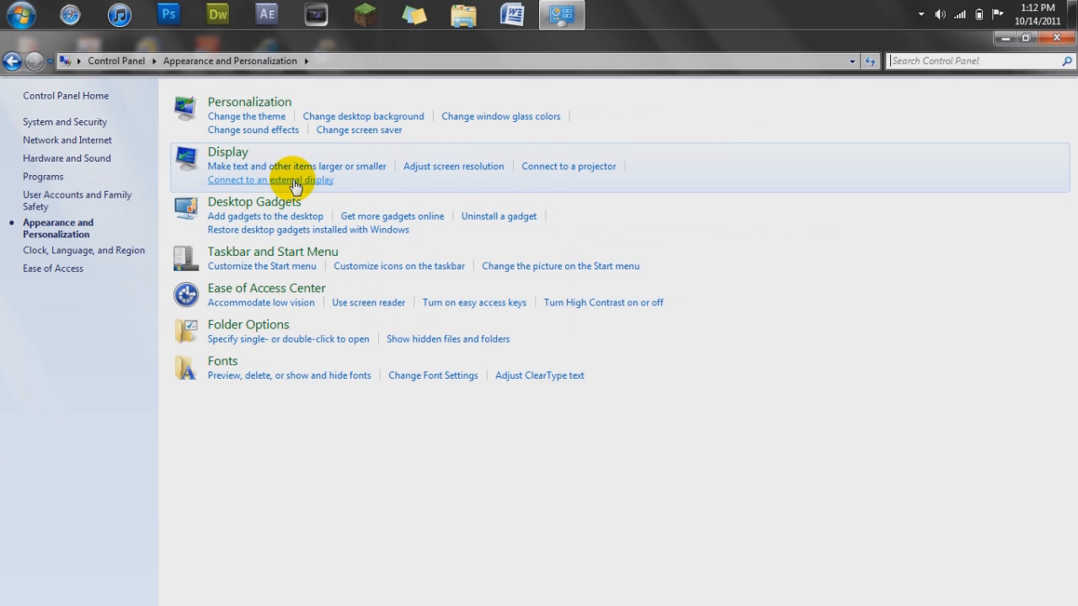
Bring up the Screen Resolution page showing the duplicated 1360 × 768 displays.
{"action": "left_click", "coordinate": [453, 167]}
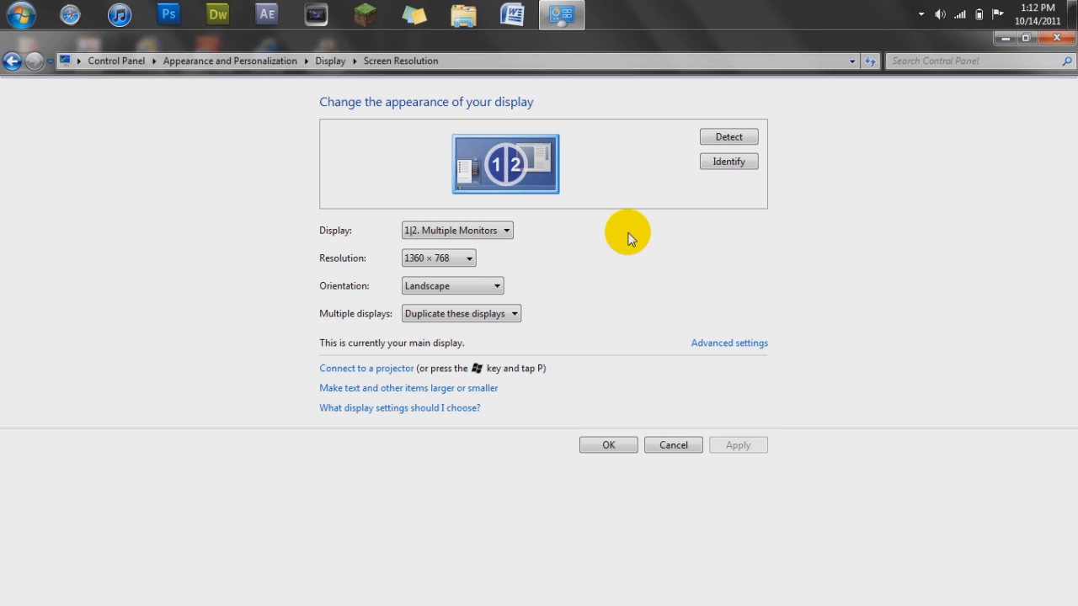
{"action": "mouse_move", "coordinate": [629, 246]}
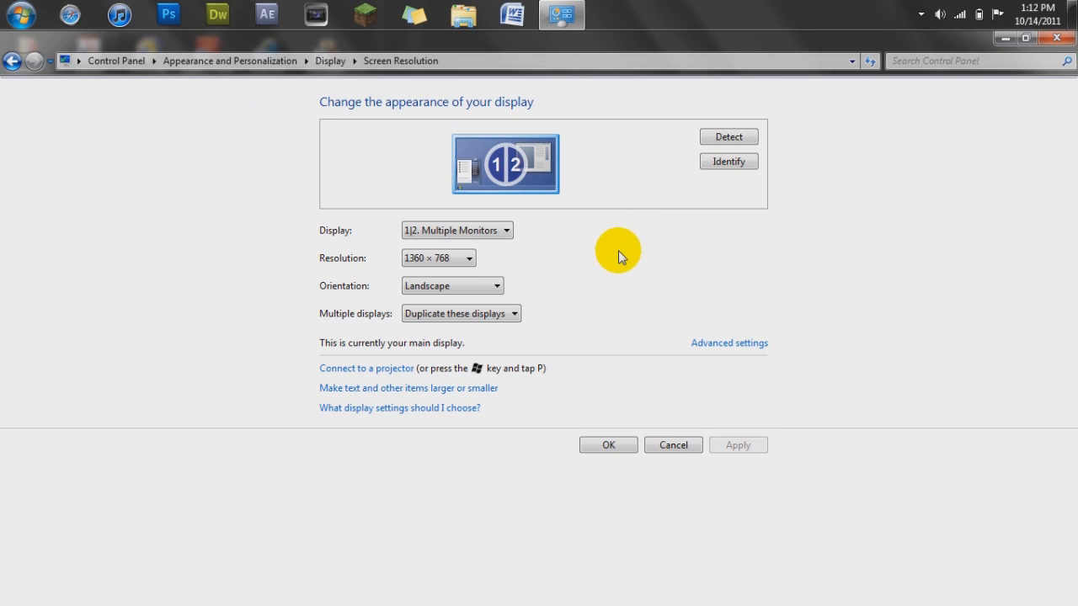
{"action": "mouse_move", "coordinate": [615, 256]}
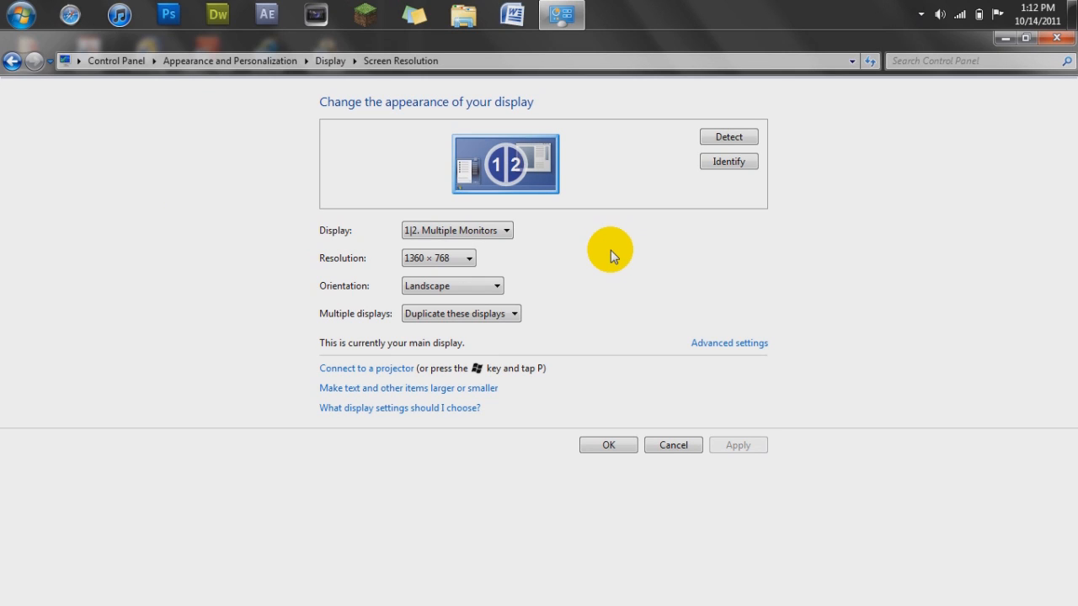
{"action": "mouse_move", "coordinate": [545, 219]}
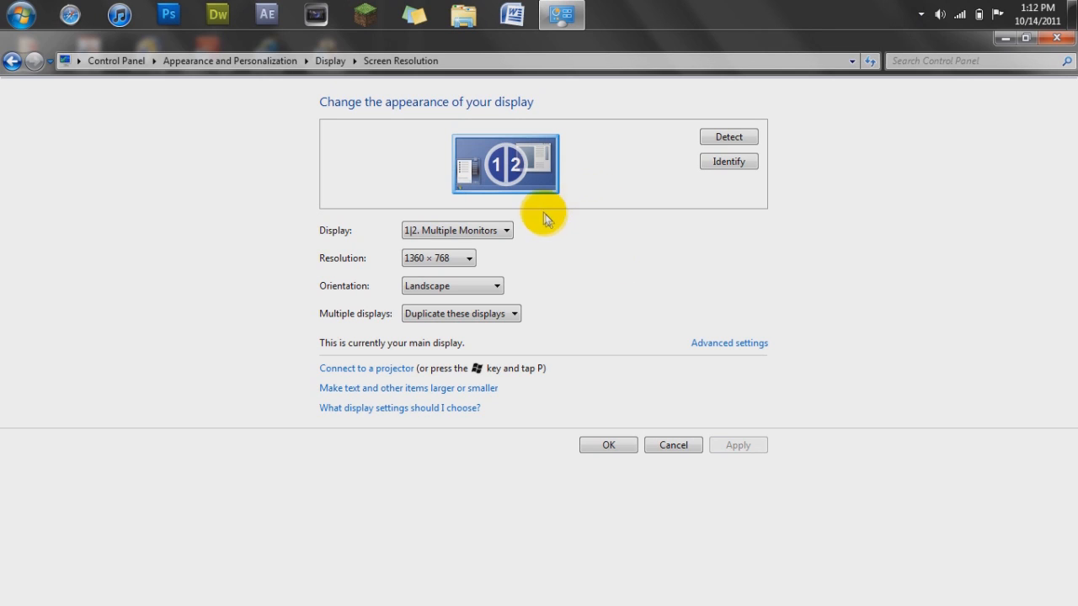
{"action": "mouse_move", "coordinate": [464, 307]}
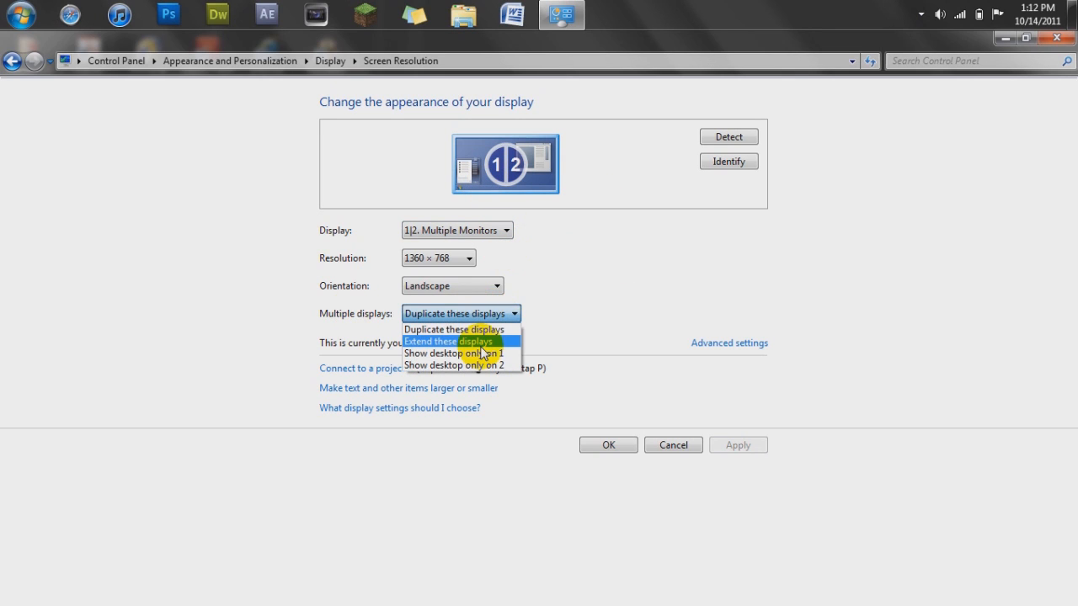
Choose 'Extend these displays' for Multiple displays, making the SONY TV display 2.
{"action": "left_click", "coordinate": [448, 340]}
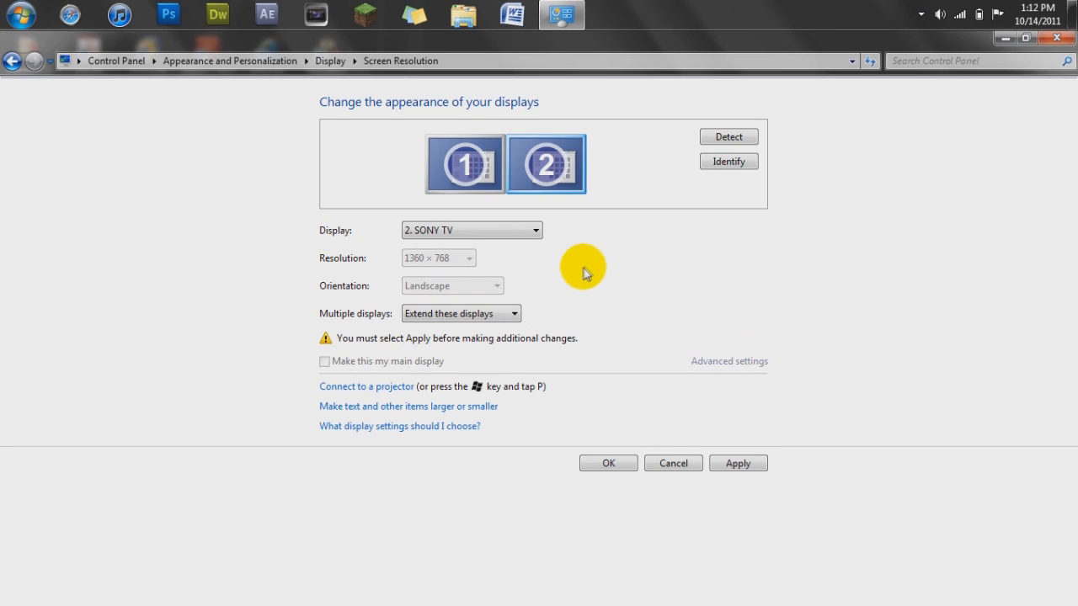
{"action": "mouse_move", "coordinate": [581, 273]}
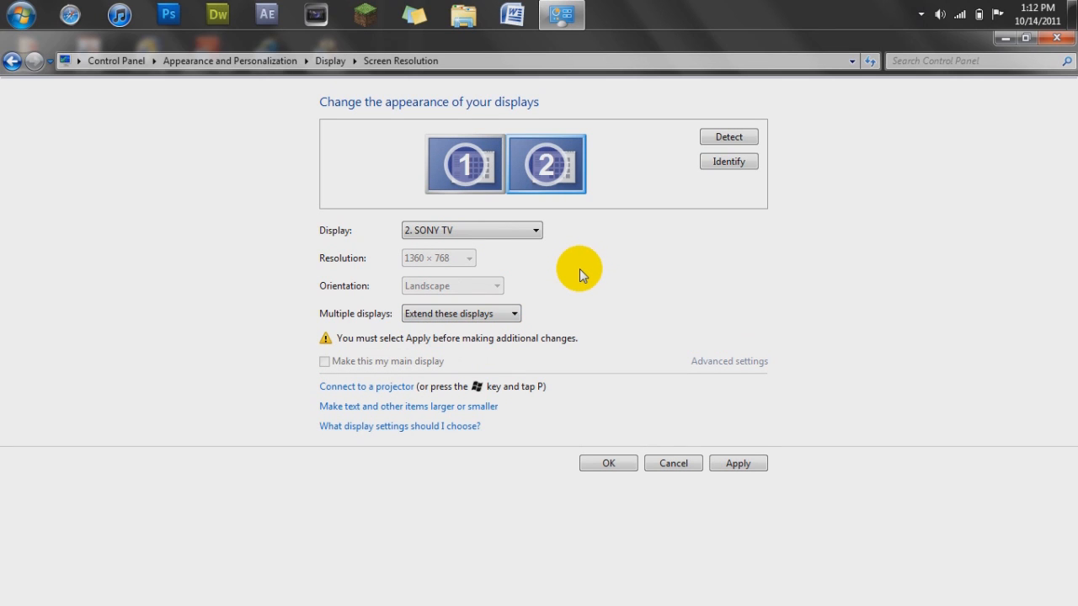
{"action": "mouse_move", "coordinate": [600, 277]}
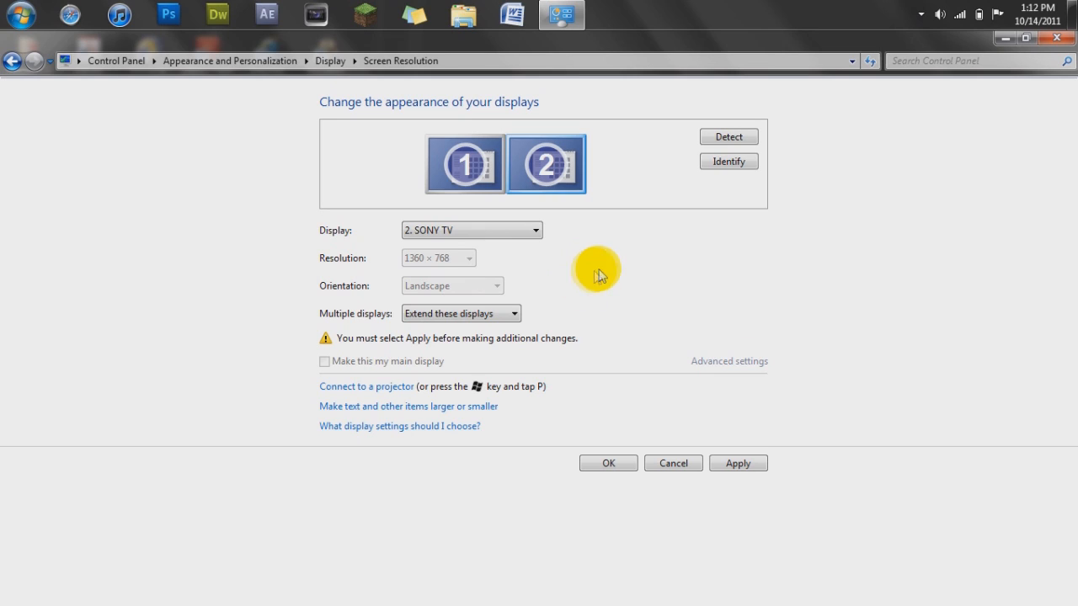
{"action": "mouse_move", "coordinate": [614, 273]}
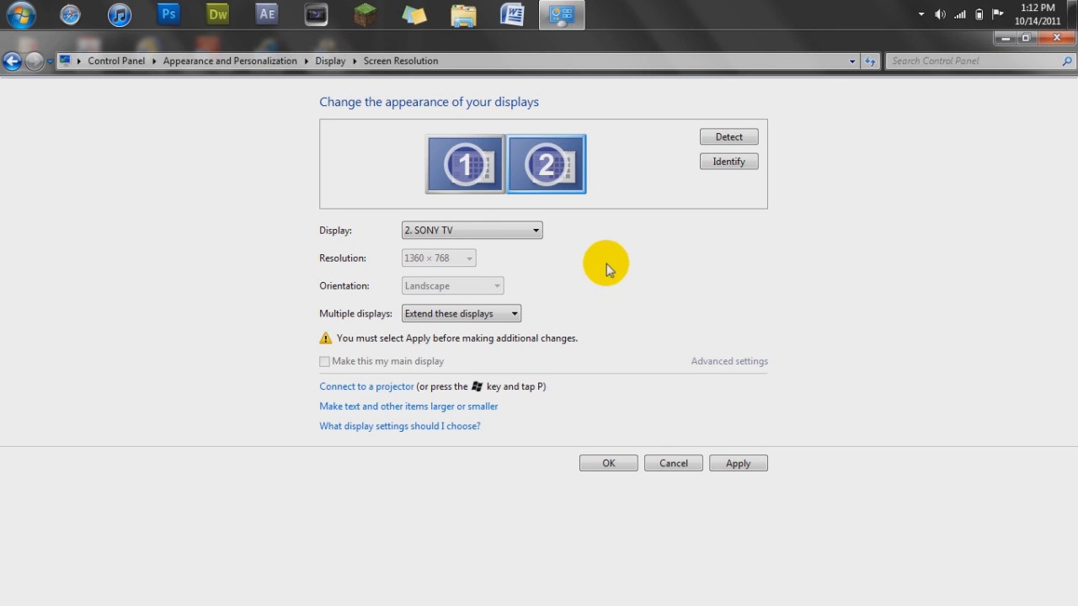
{"action": "mouse_move", "coordinate": [832, 323]}
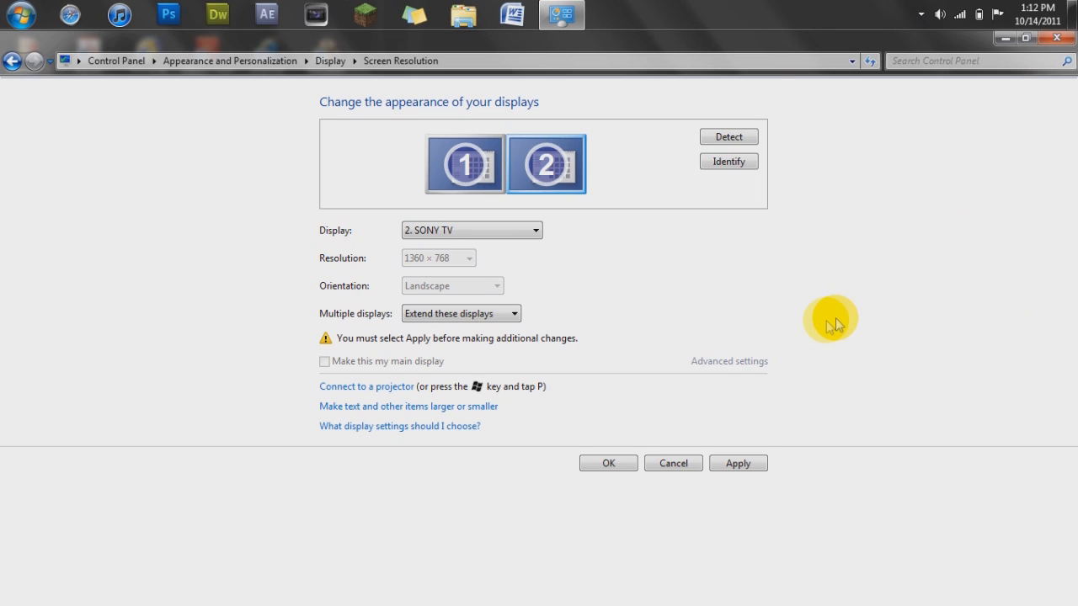
{"action": "mouse_move", "coordinate": [829, 324]}
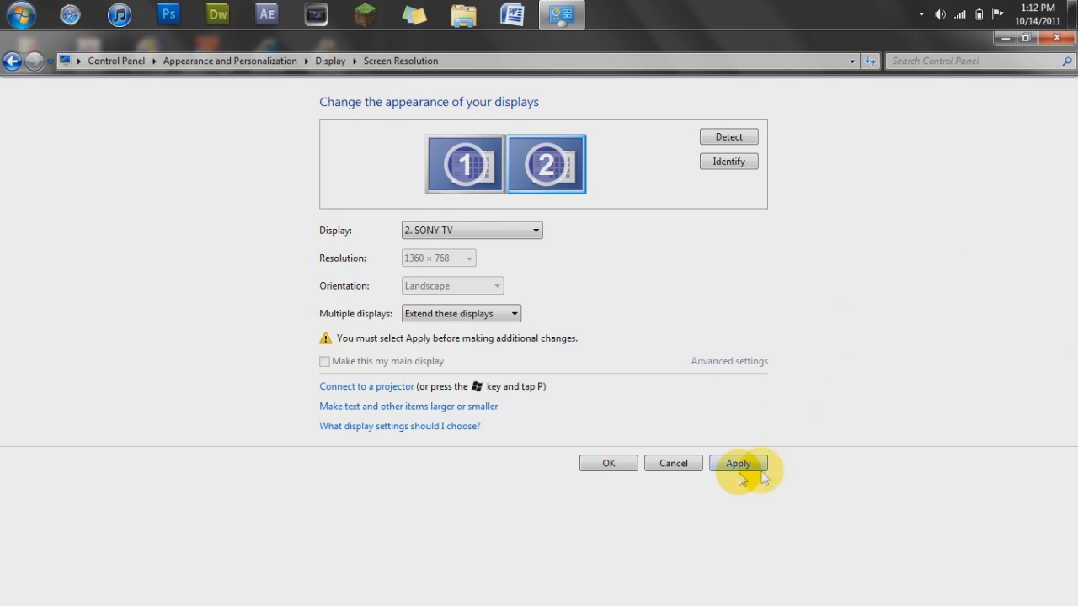
Apply the extended display setting and keep the changes in the confirmation dialog.
{"action": "left_click", "coordinate": [738, 464]}
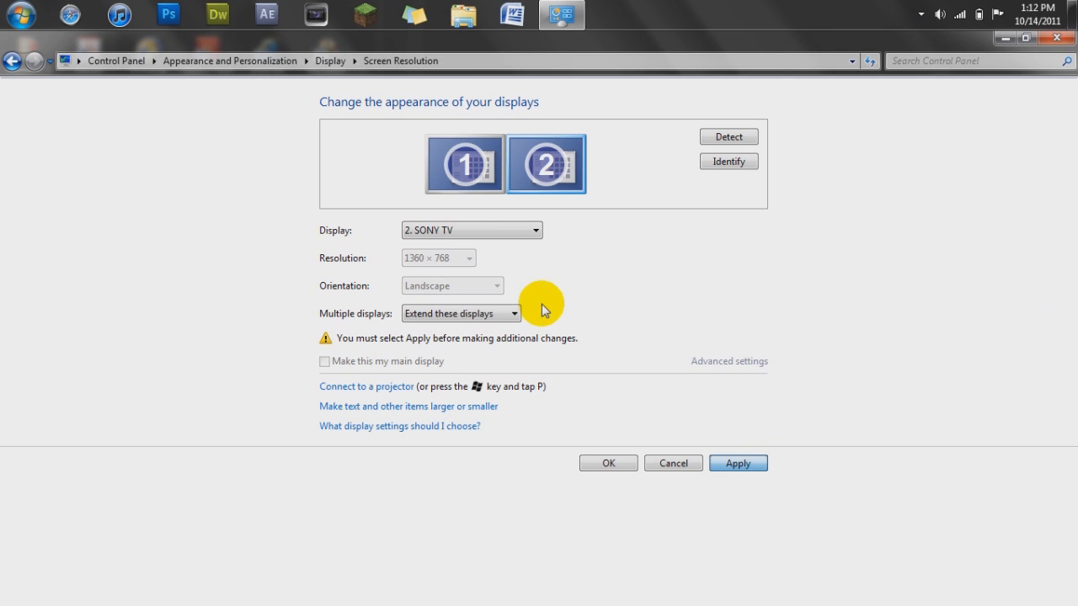
{"action": "left_click", "coordinate": [738, 464]}
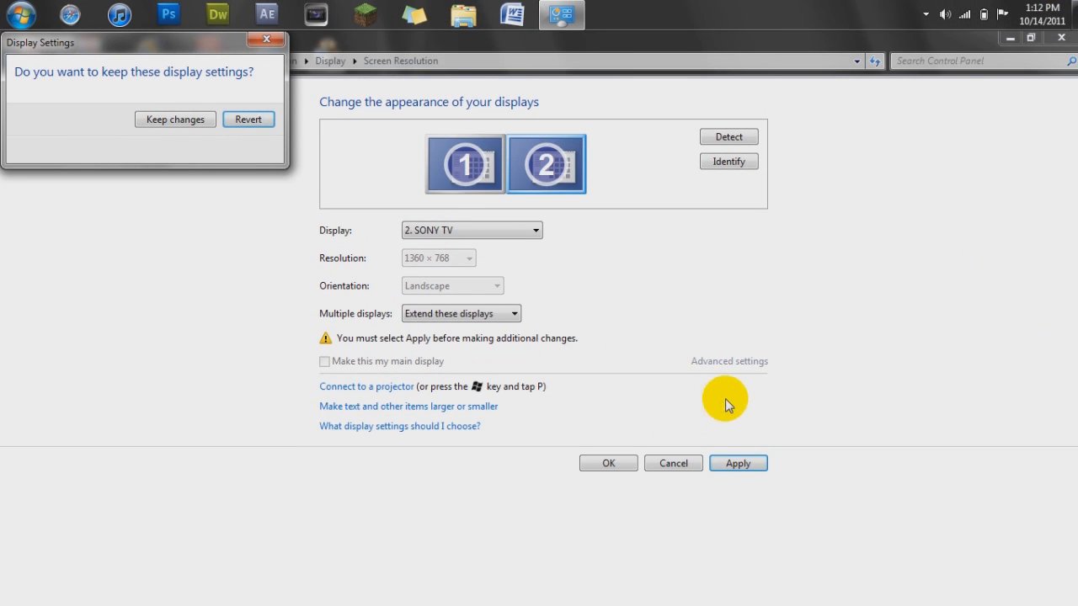
{"action": "mouse_move", "coordinate": [175, 118]}
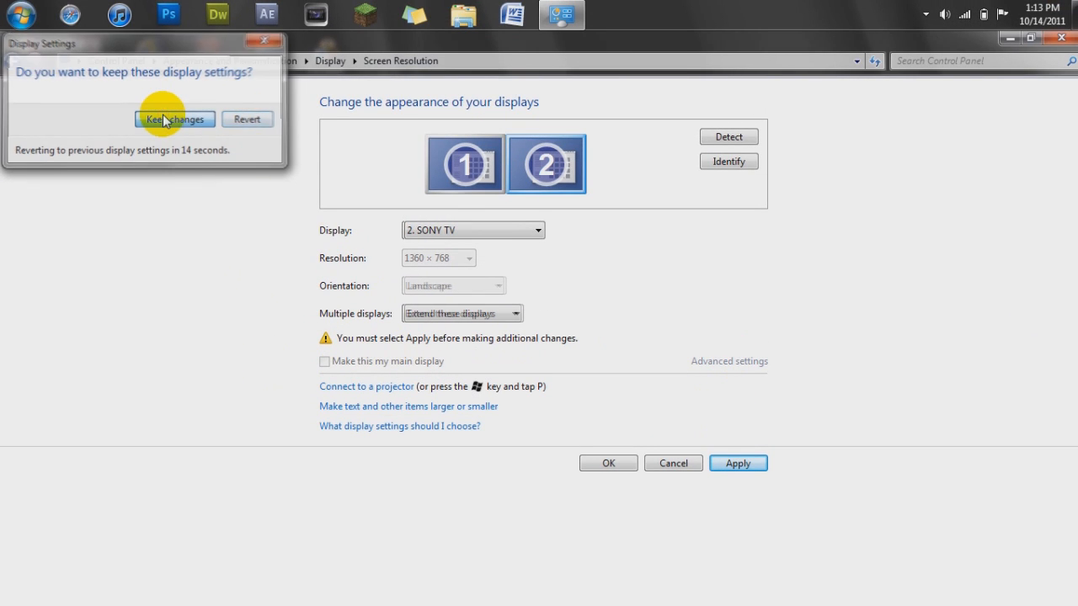
{"action": "left_click", "coordinate": [175, 118]}
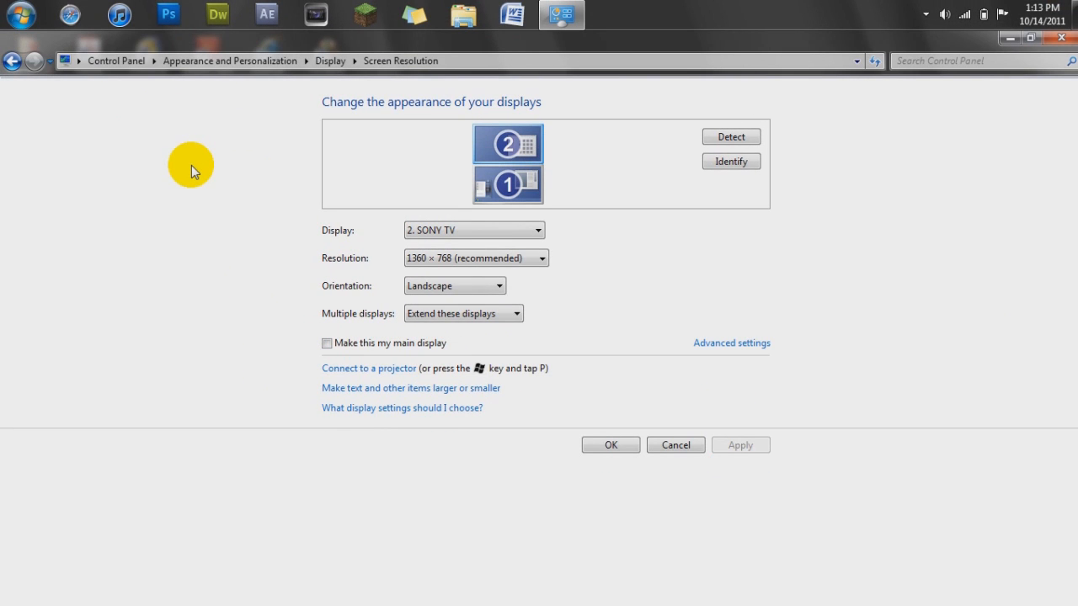
{"action": "mouse_move", "coordinate": [306, 172]}
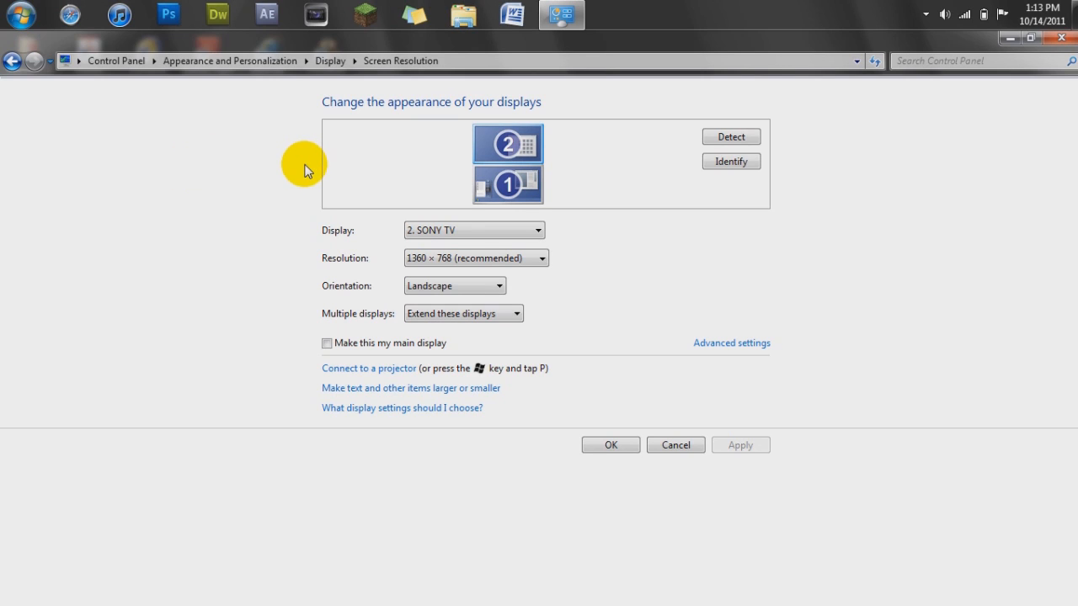
{"action": "mouse_move", "coordinate": [509, 181]}
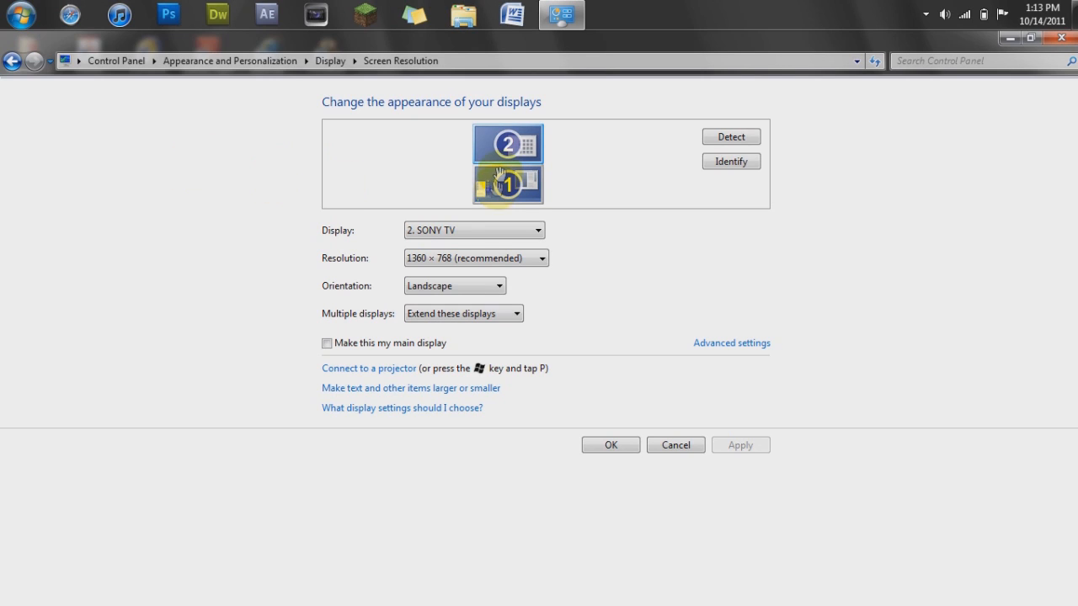
{"action": "left_click", "coordinate": [508, 143]}
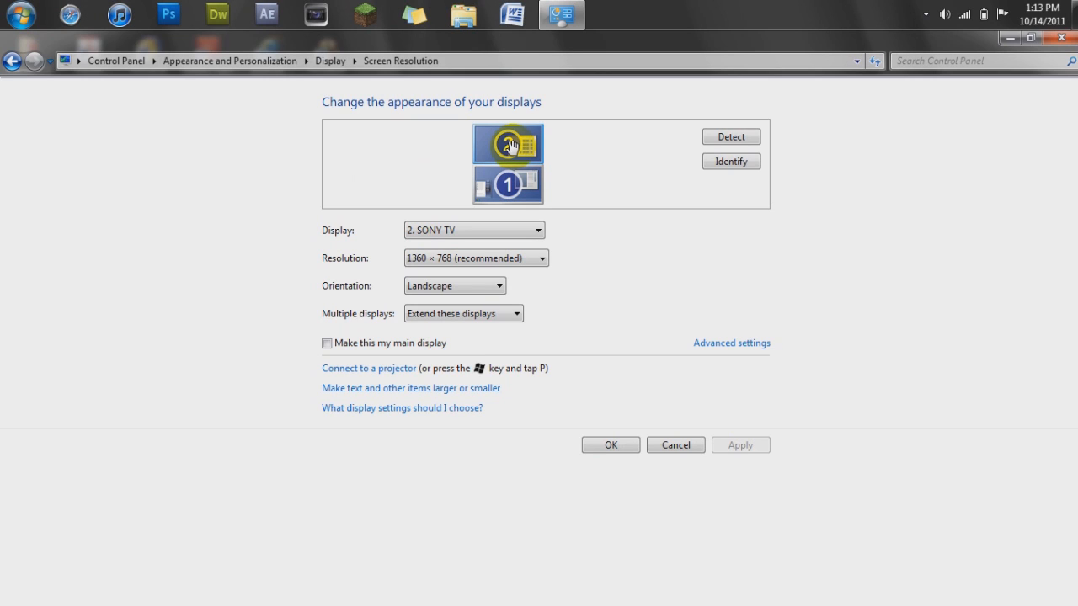
{"action": "left_click_drag", "start_coordinate": [509, 143], "coordinate": [563, 160]}
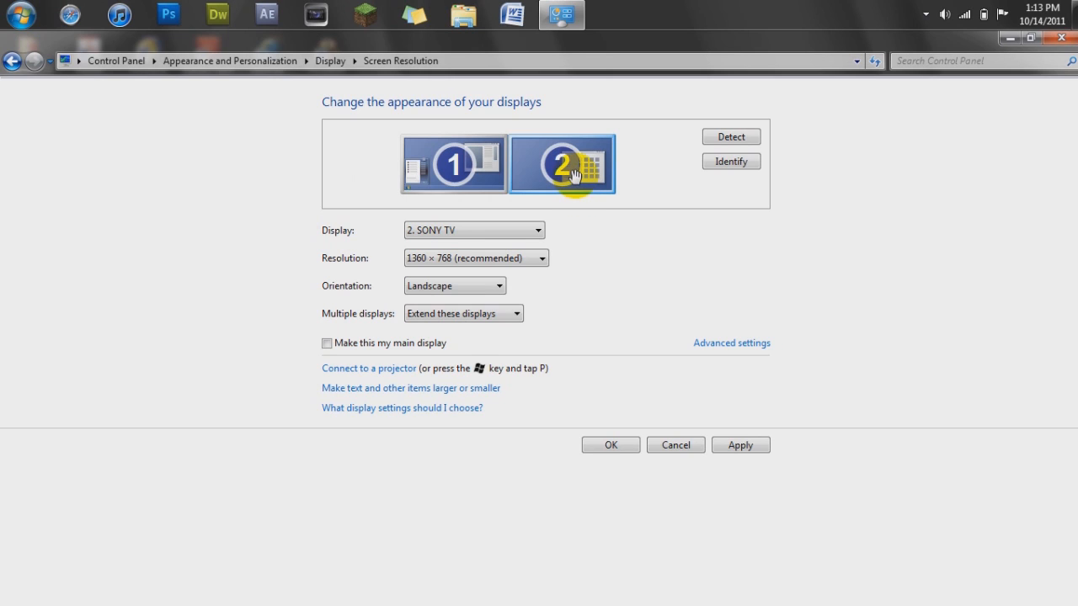
{"action": "left_click_drag", "start_coordinate": [563, 164], "coordinate": [497, 144]}
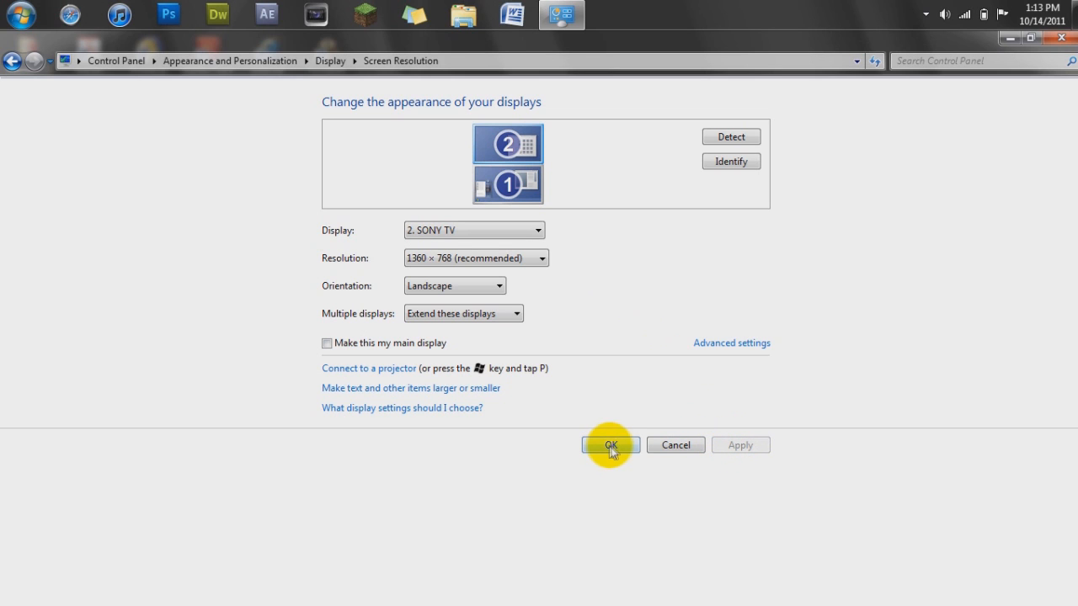
Confirm the display settings with OK and close Control Panel, returning to the desktop.
{"action": "left_click", "coordinate": [610, 445]}
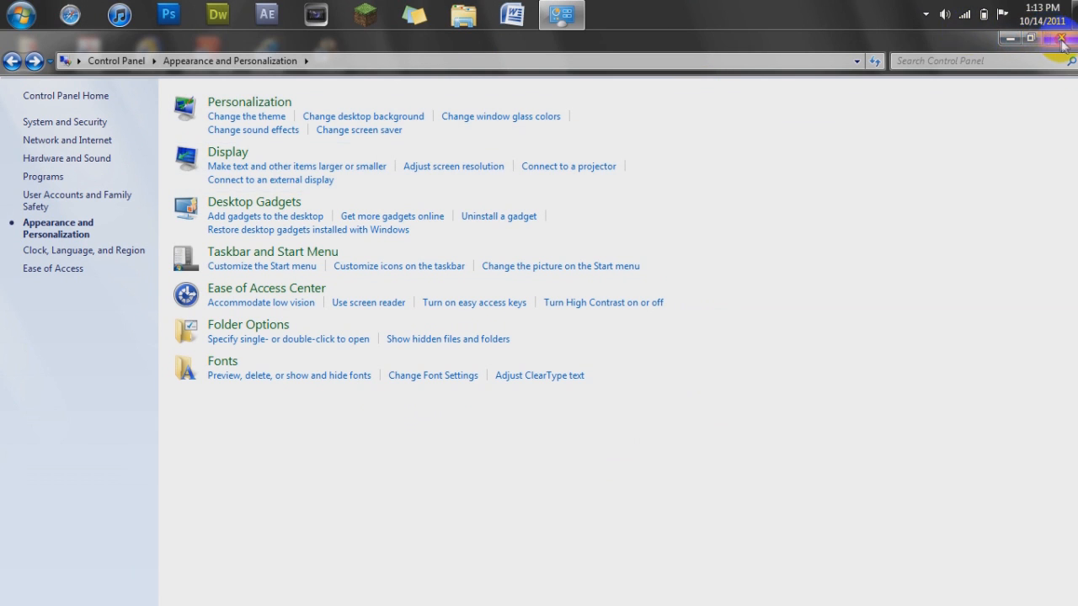
{"action": "left_click", "coordinate": [1061, 37]}
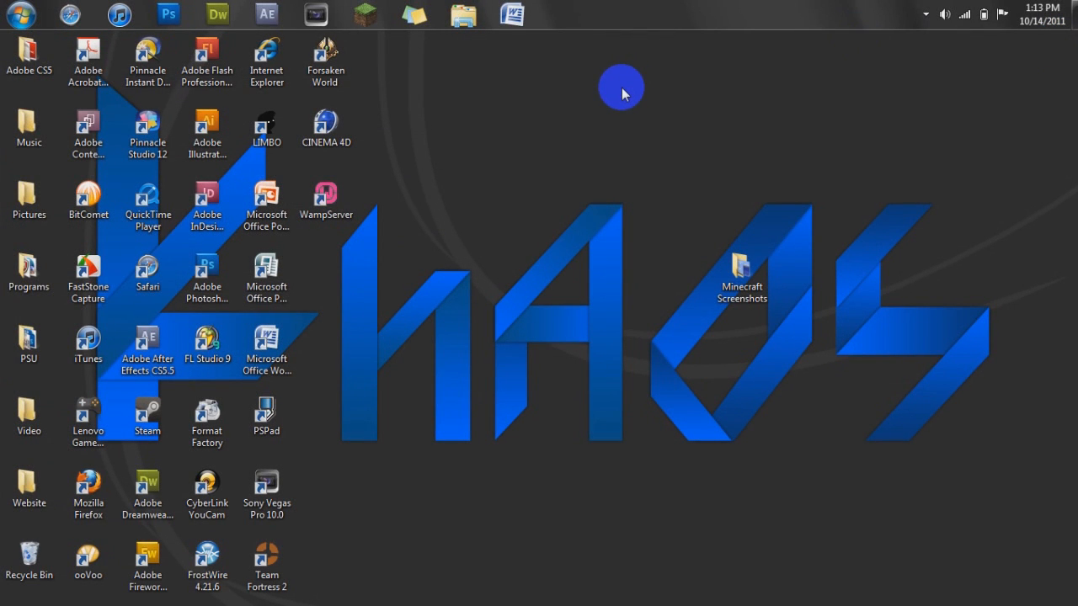